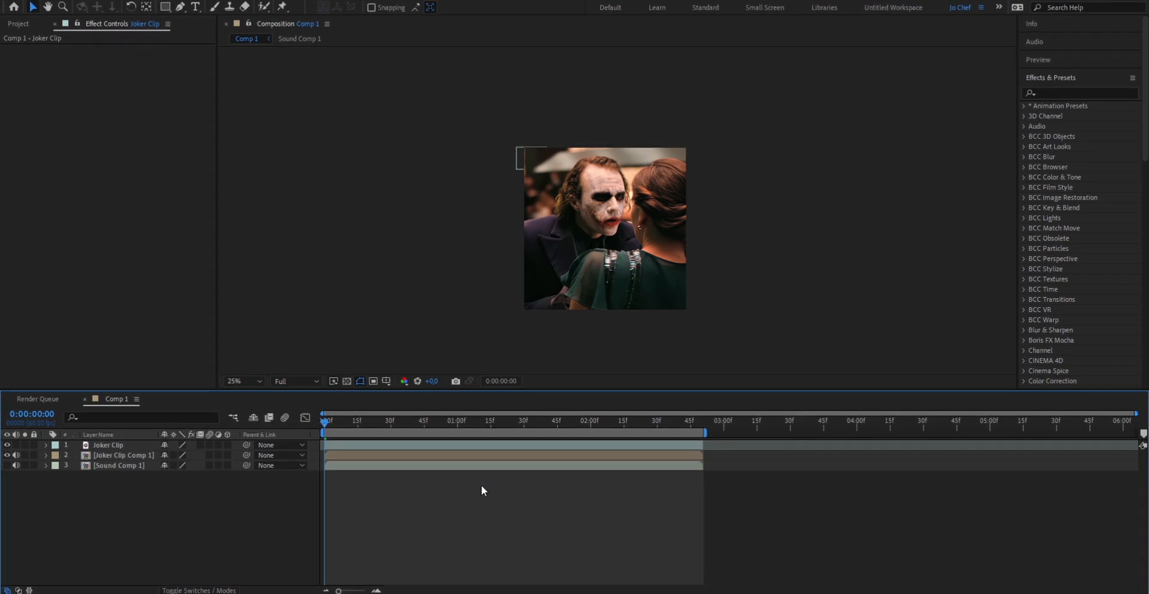
Create a text layer reading OH YOU LOOK NERVOUS in bold white Arial over the clip
{"action": "left_click", "coordinate": [195, 7]}
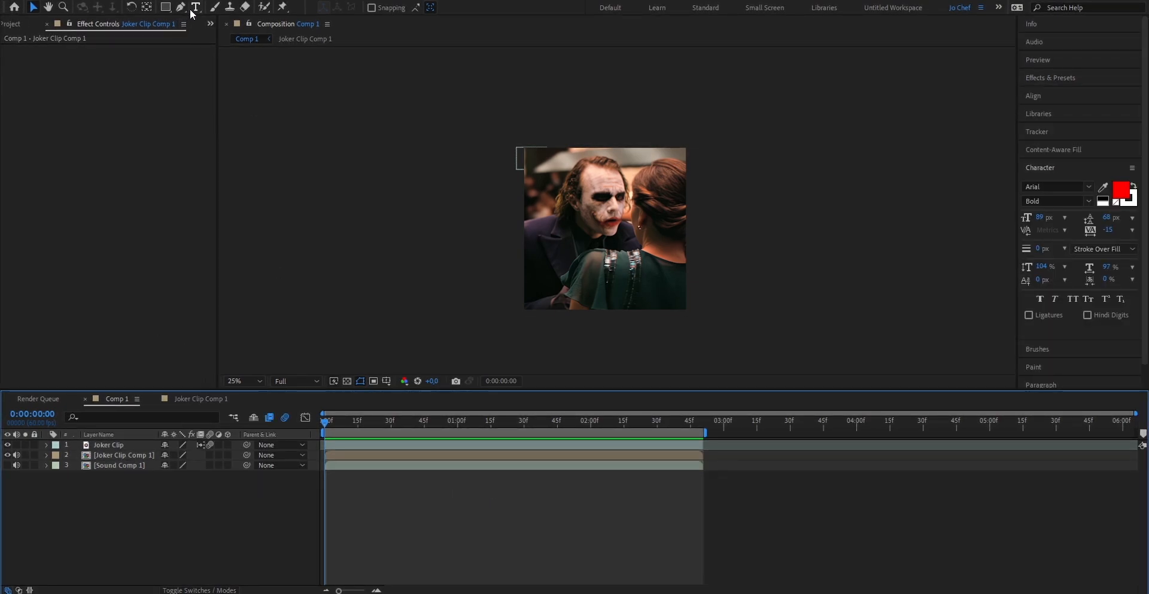
{"action": "left_click", "coordinate": [689, 298]}
{"action": "type", "text": "OH YOU LOOK NERVOUS"}
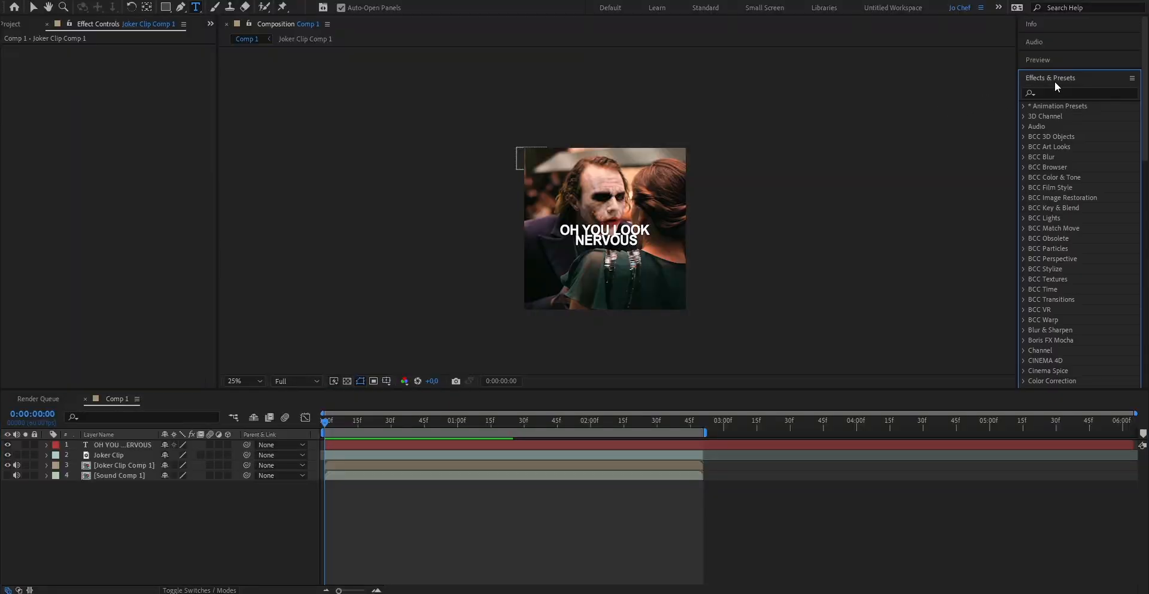
Apply Deep Glow to the caption with radius 180, exposure 0.8, thresholds 100% and spread 40%
{"action": "left_click", "coordinate": [1070, 93]}
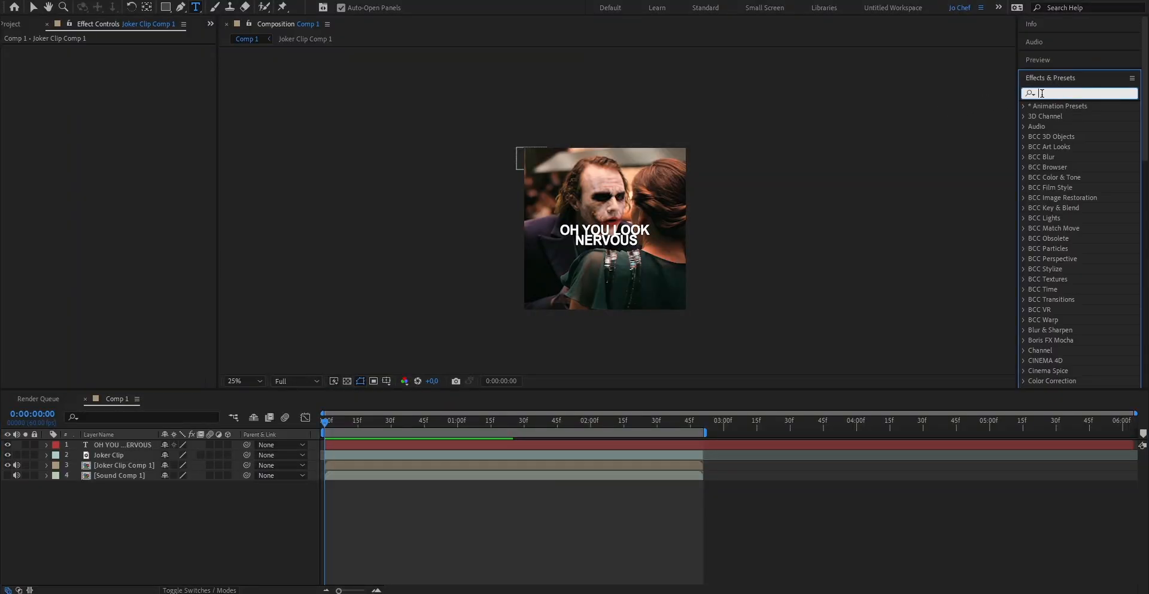
{"action": "type", "text": "deep glo"}
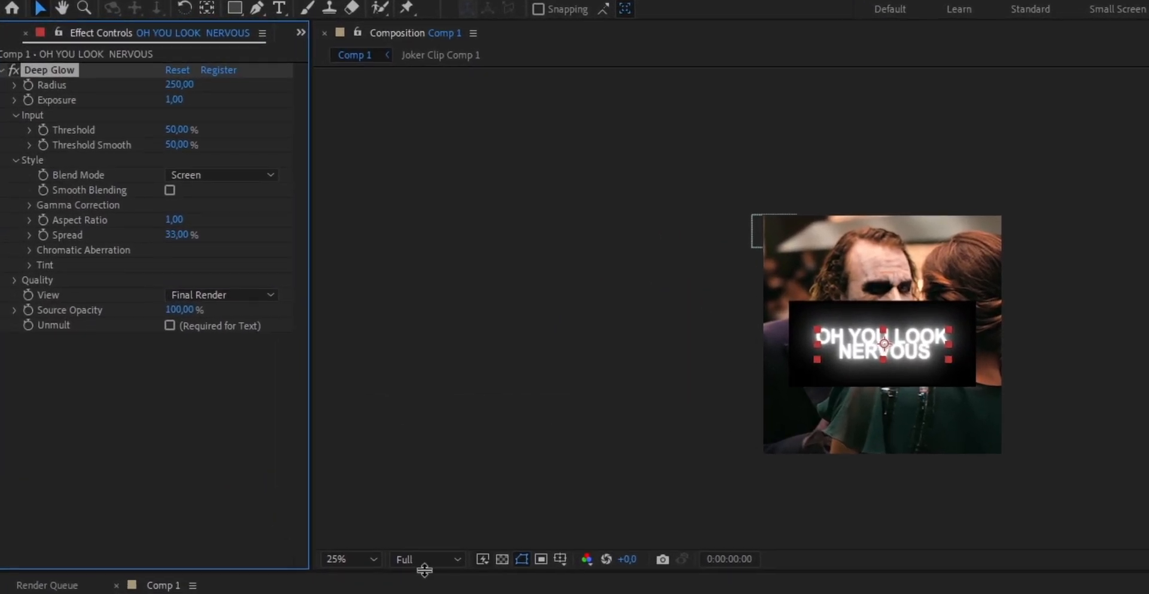
{"action": "left_click", "coordinate": [180, 84]}
{"action": "type", "text": "180"}
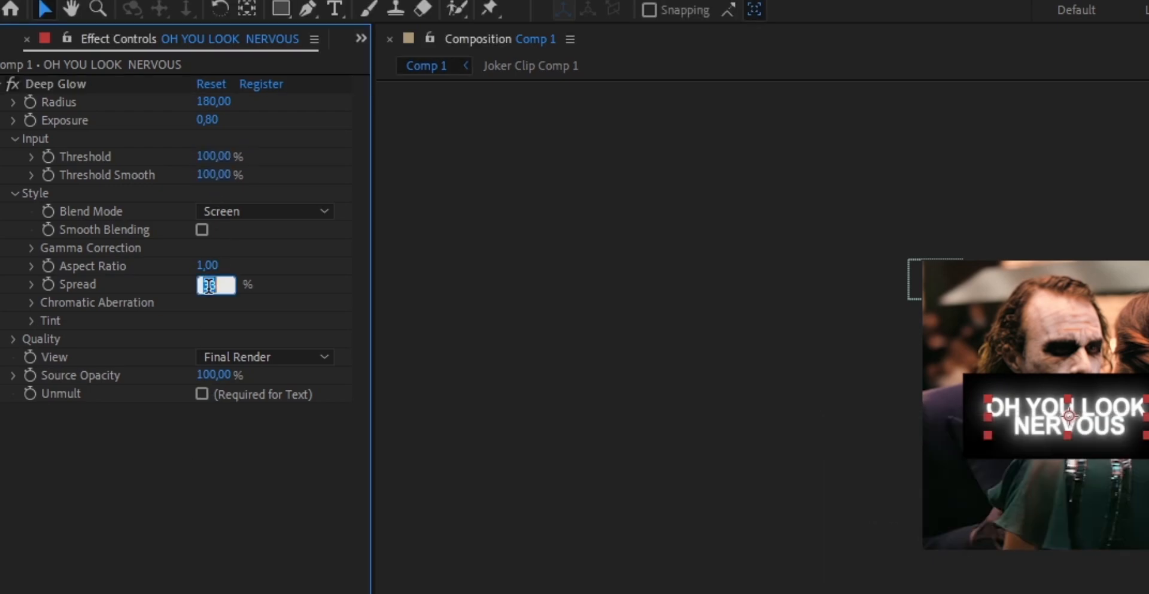
{"action": "type", "text": "40,00"}
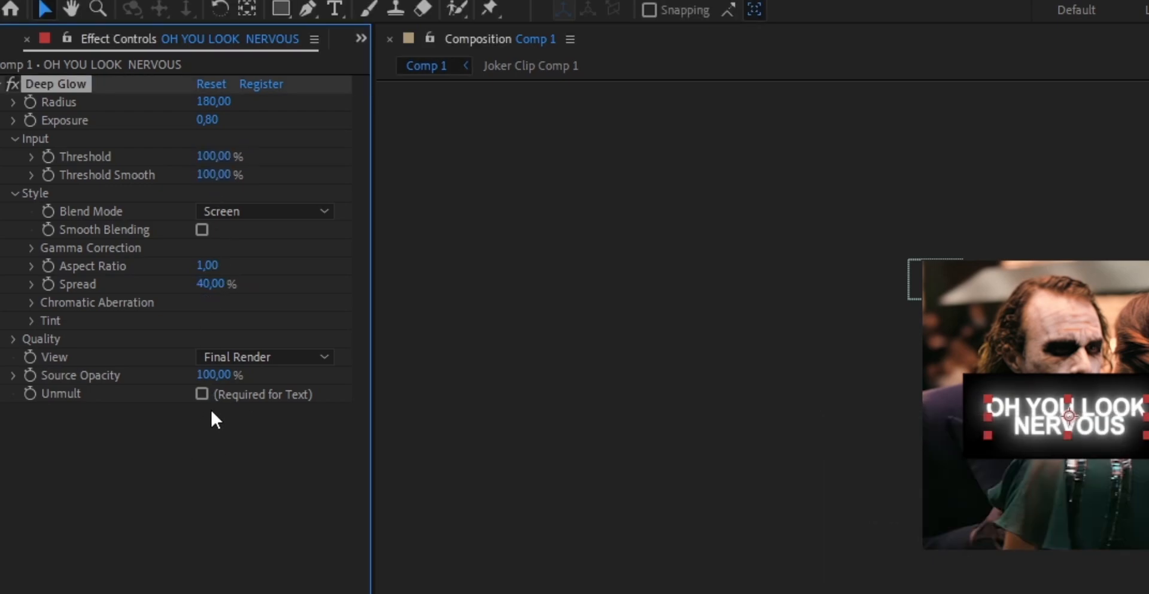
{"action": "left_click", "coordinate": [202, 394]}
{"action": "type", "text": "drop shad"}
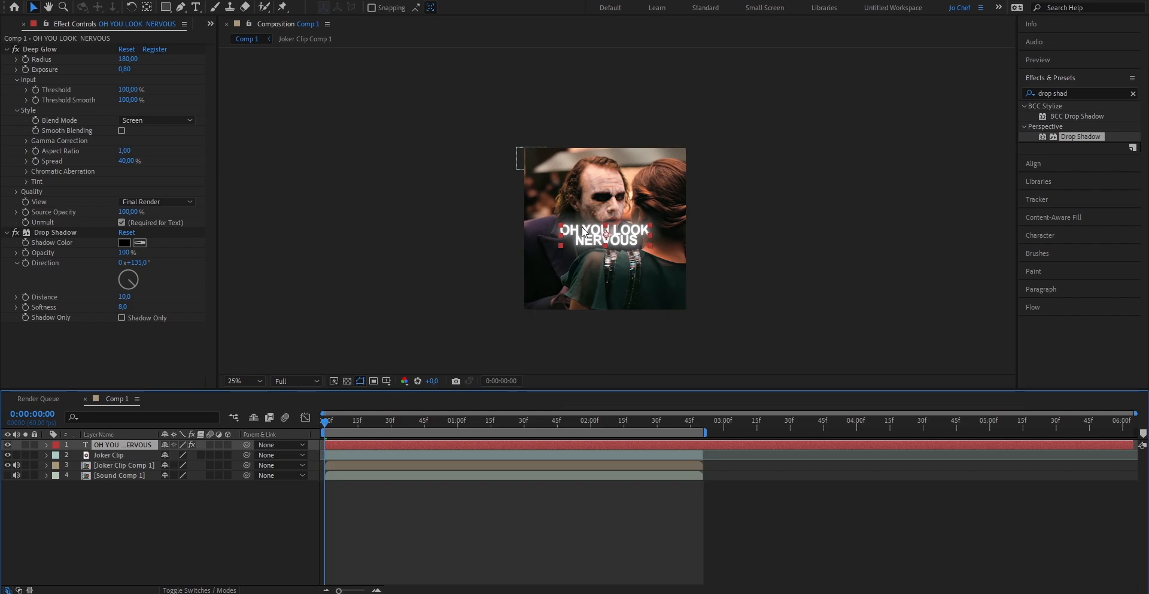
Colour the word NERVOUS red with a stroke outline, leaving OH YOU LOOK white
{"action": "left_click", "coordinate": [195, 8]}
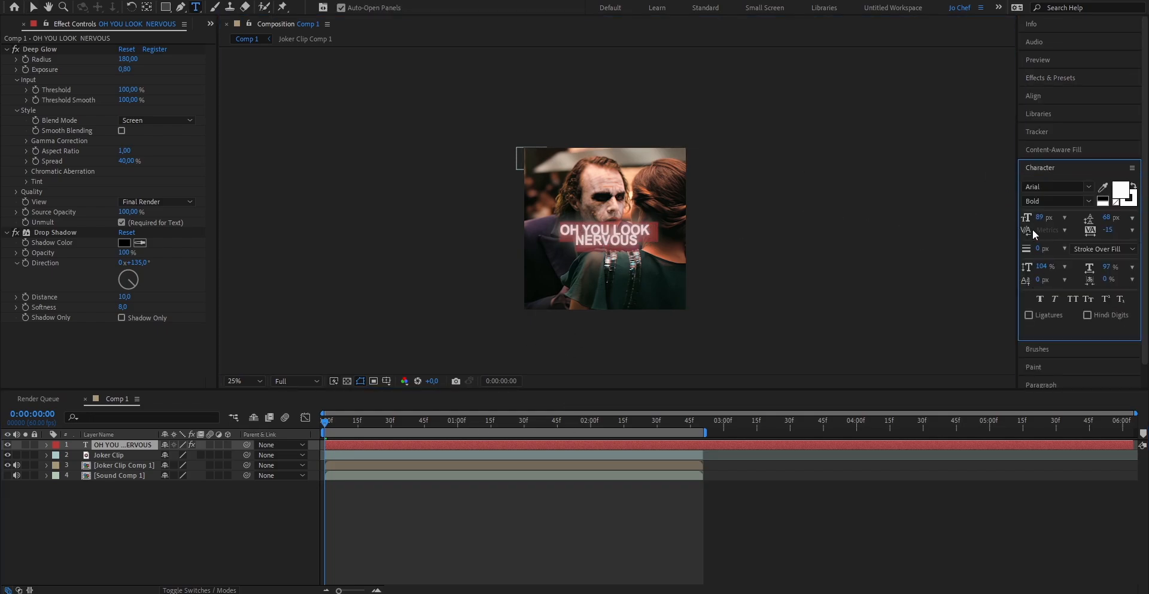
{"action": "mouse_move", "coordinate": [1050, 230]}
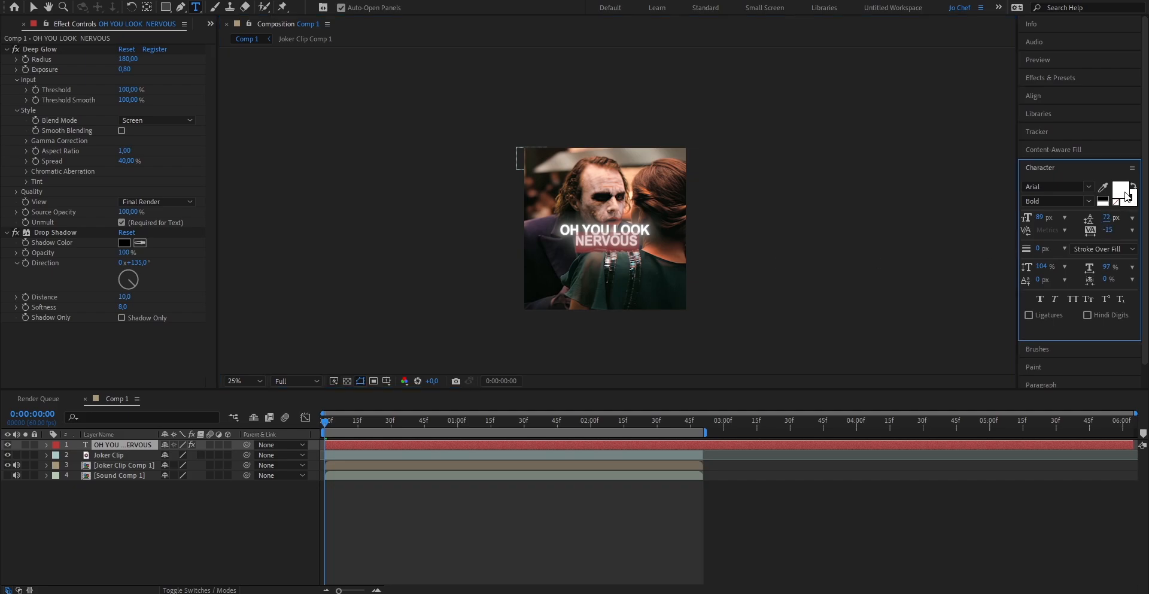
{"action": "left_click", "coordinate": [1121, 191]}
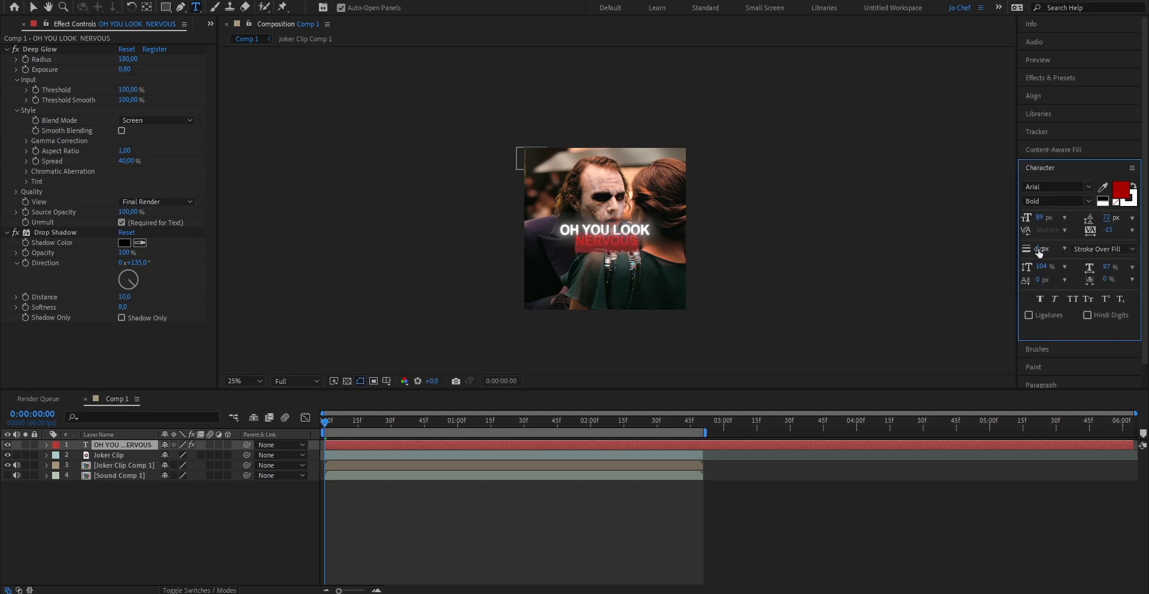
{"action": "left_click", "coordinate": [1043, 247]}
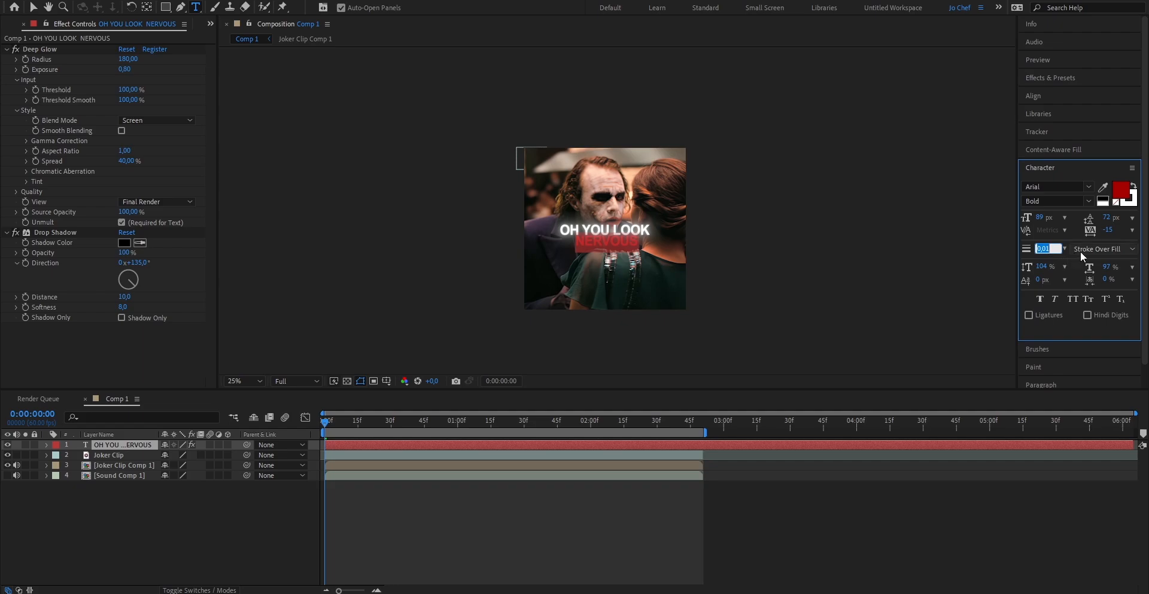
{"action": "left_click", "coordinate": [1127, 193]}
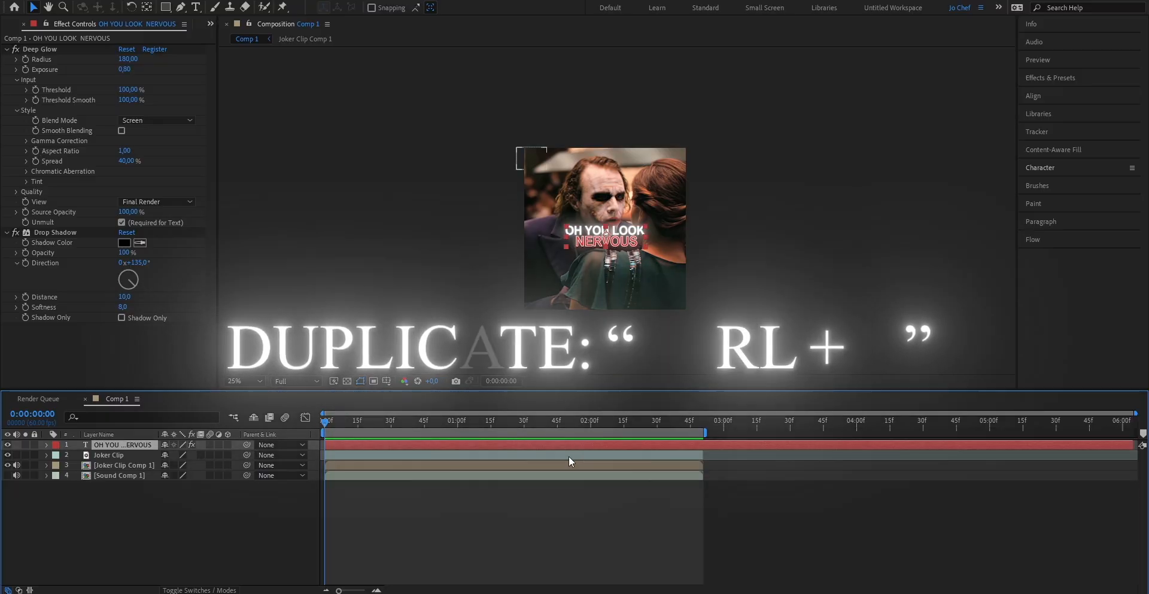
Duplicate the caption layer and retype the copy as IS IT THE SCARS?
{"action": "key", "text": "ctrl+d"}
{"action": "type", "text": "IS IT THE SCARS?"}
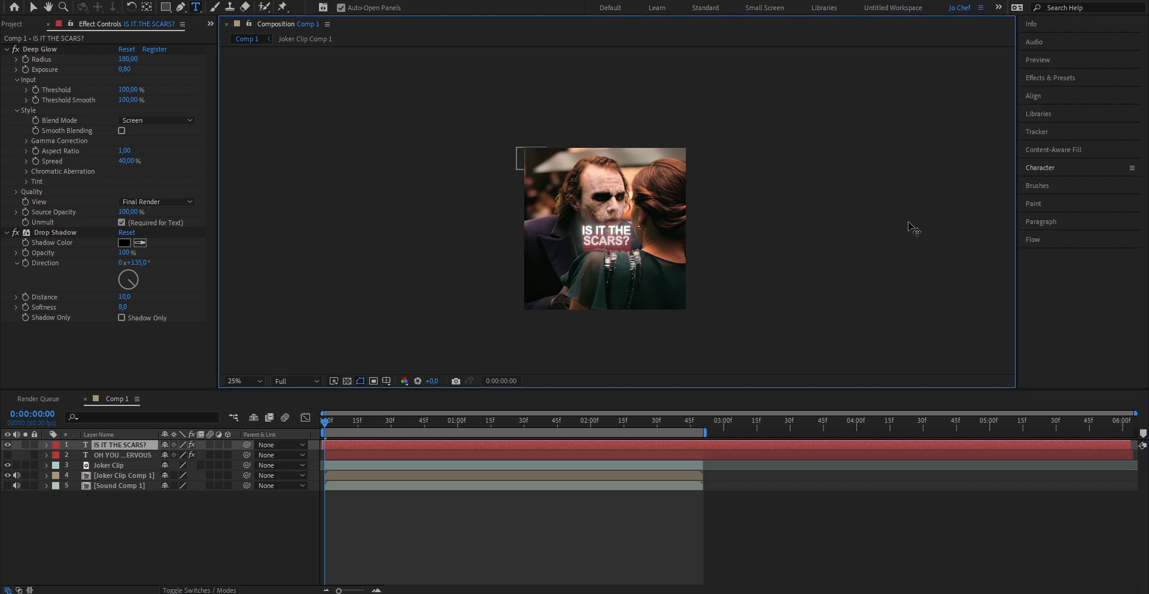
{"action": "left_click", "coordinate": [1129, 190]}
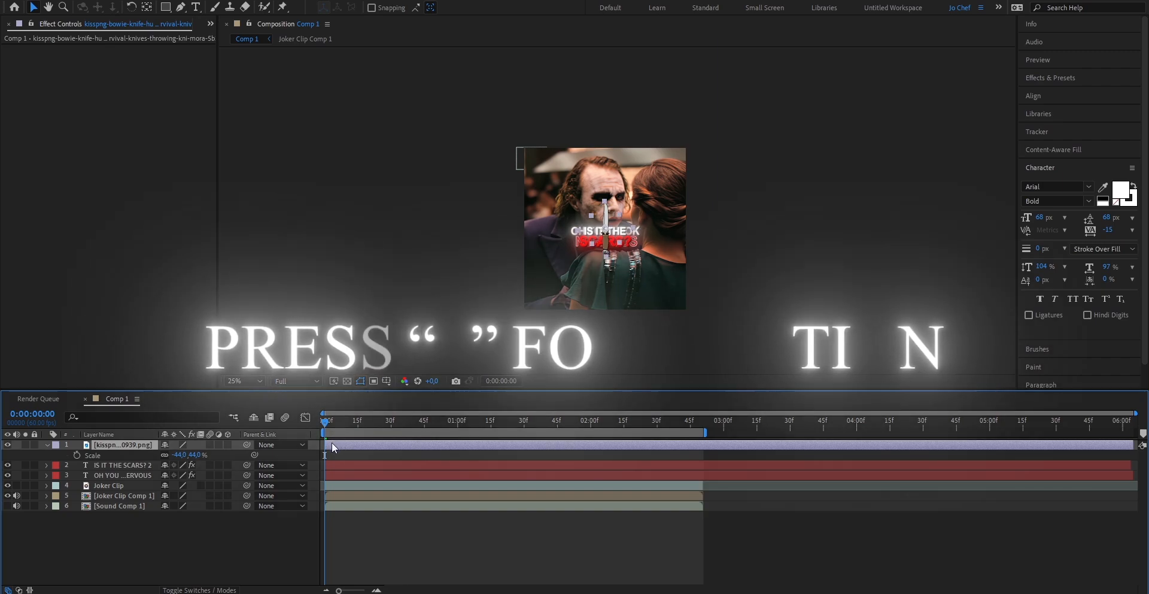
Keyframe the knife's position so it slides rightward from 0:00:00:15 to 0:00:02:50
{"action": "key", "text": "p"}
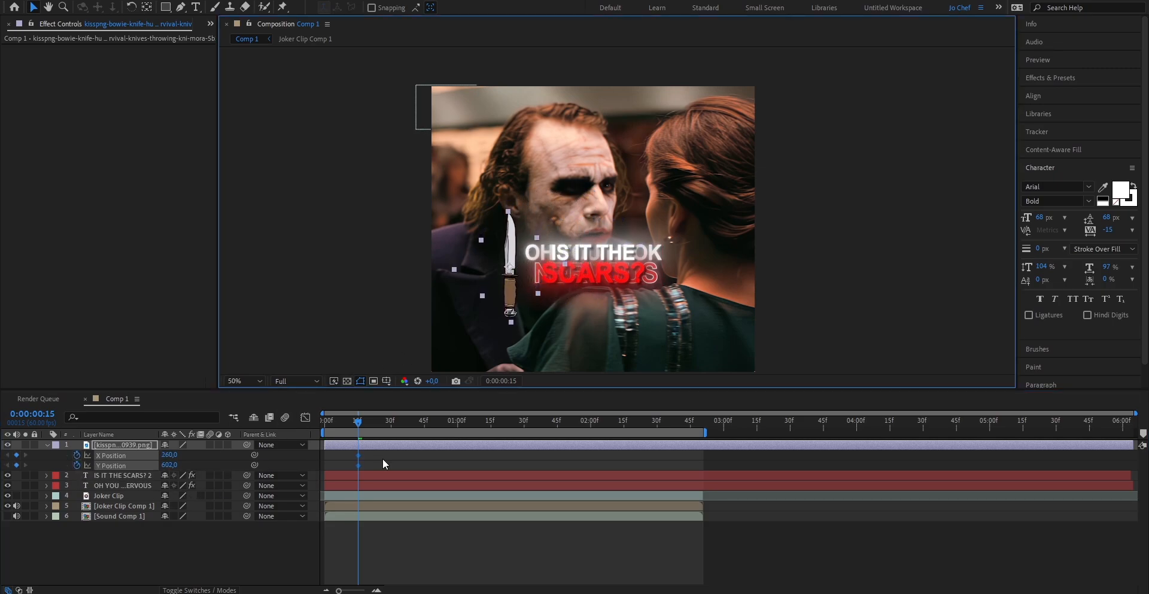
{"action": "mouse_move", "coordinate": [703, 428]}
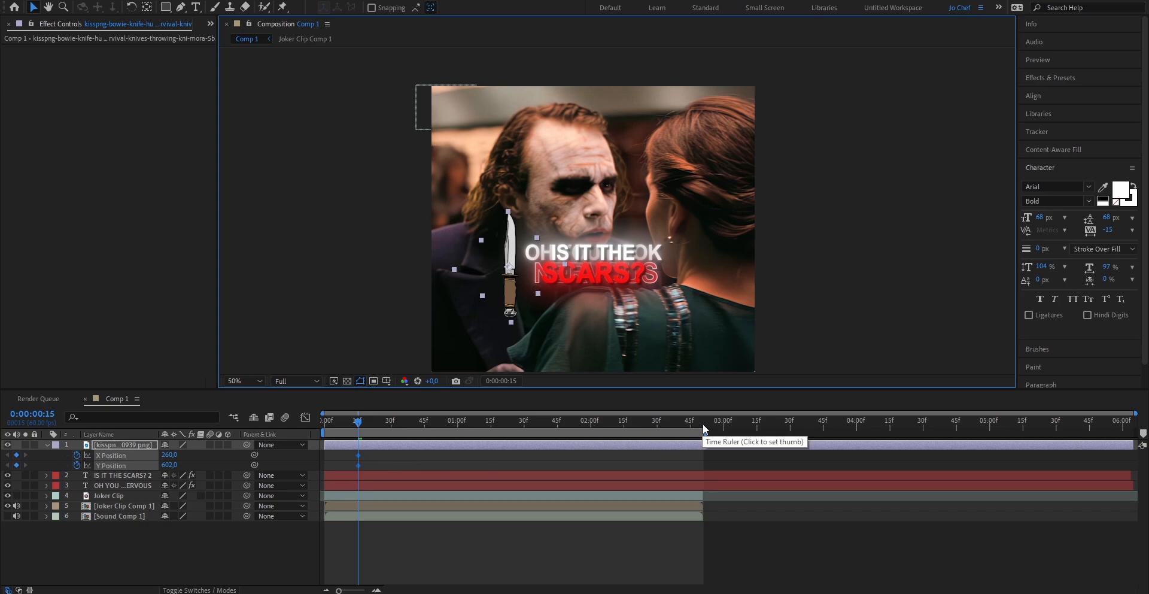
{"action": "left_click", "coordinate": [701, 420]}
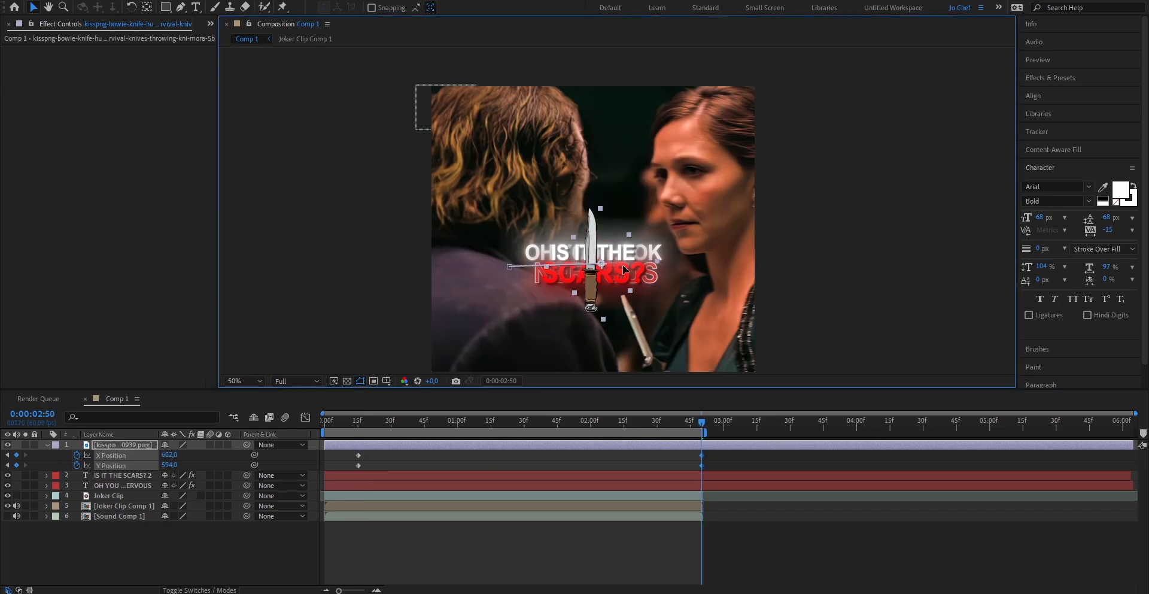
{"action": "left_click", "coordinate": [356, 420]}
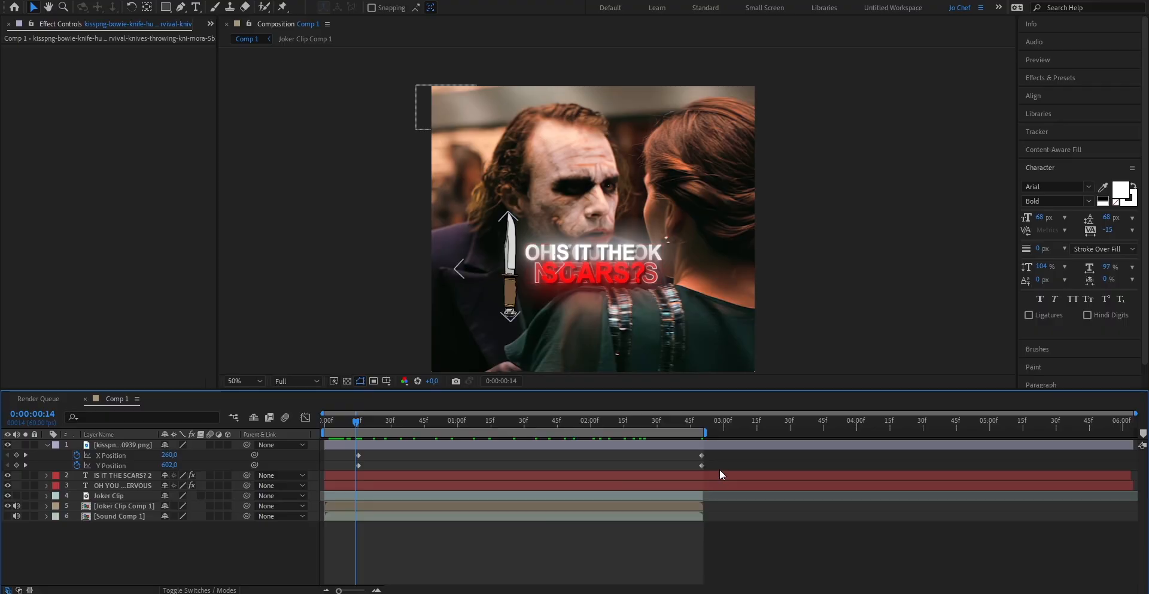
Apply Easy Ease to the knife's position keyframes and scrub to preview the move
{"action": "right_click", "coordinate": [358, 455]}
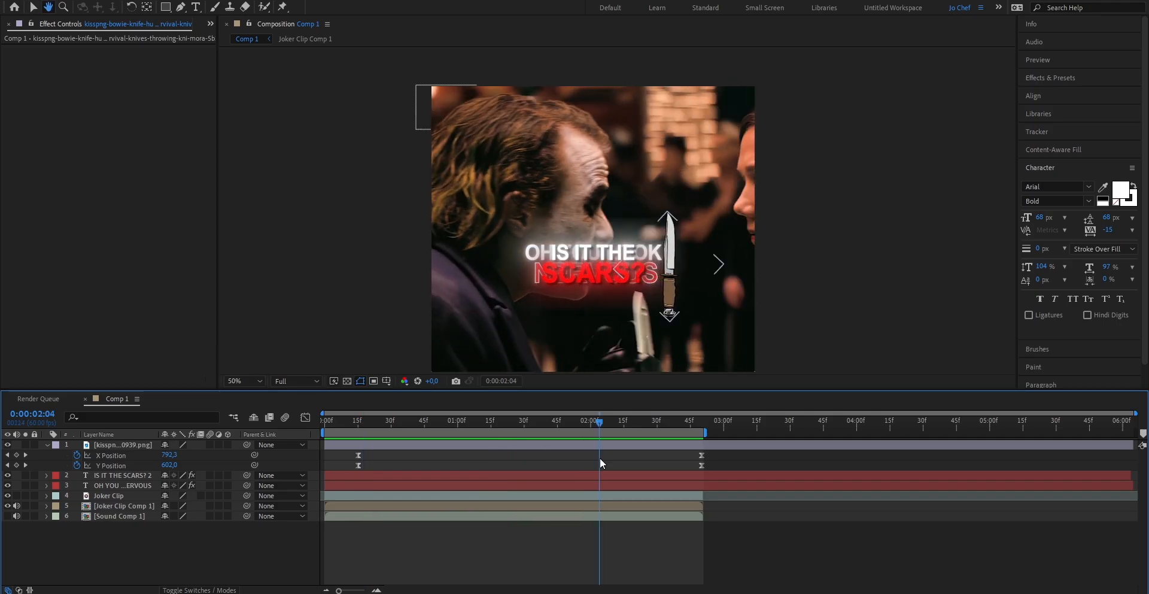
{"action": "left_click_drag", "start_coordinate": [601, 419], "coordinate": [358, 419]}
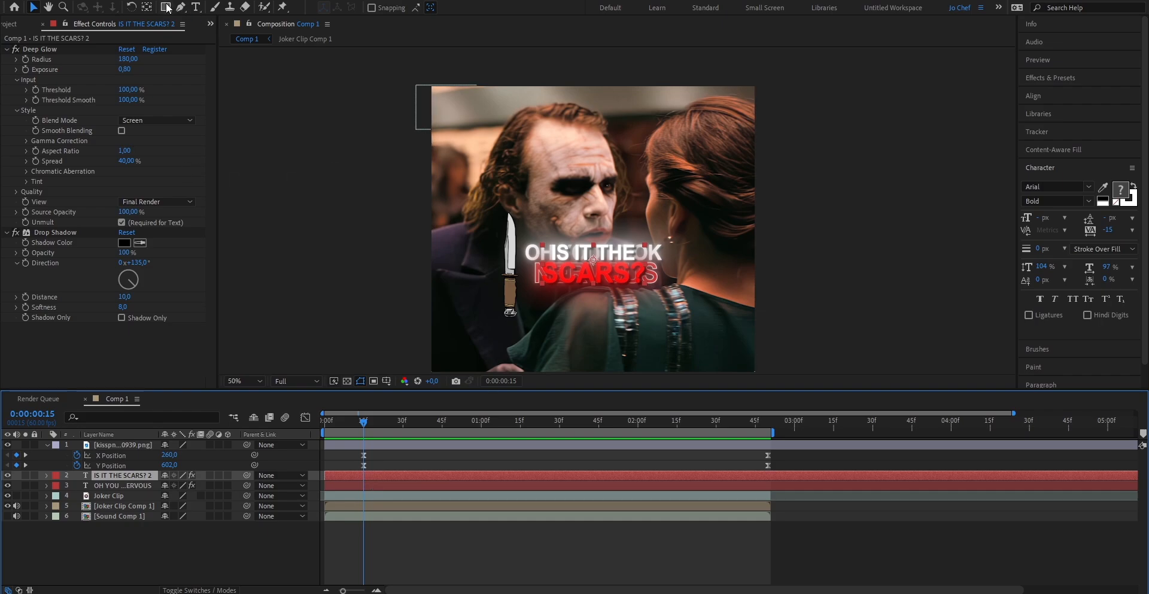
Set Mask 1 on IS IT THE SCARS? 2 to Subtract and keyframe its path at the knife's start and end
{"action": "left_click", "coordinate": [166, 8]}
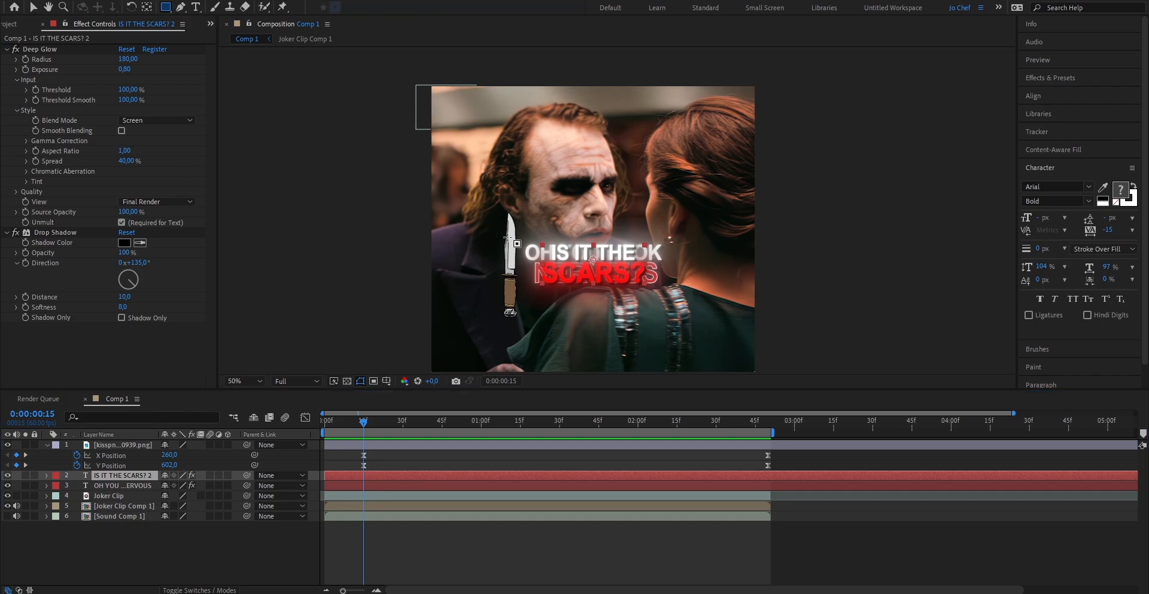
{"action": "left_click", "coordinate": [44, 475]}
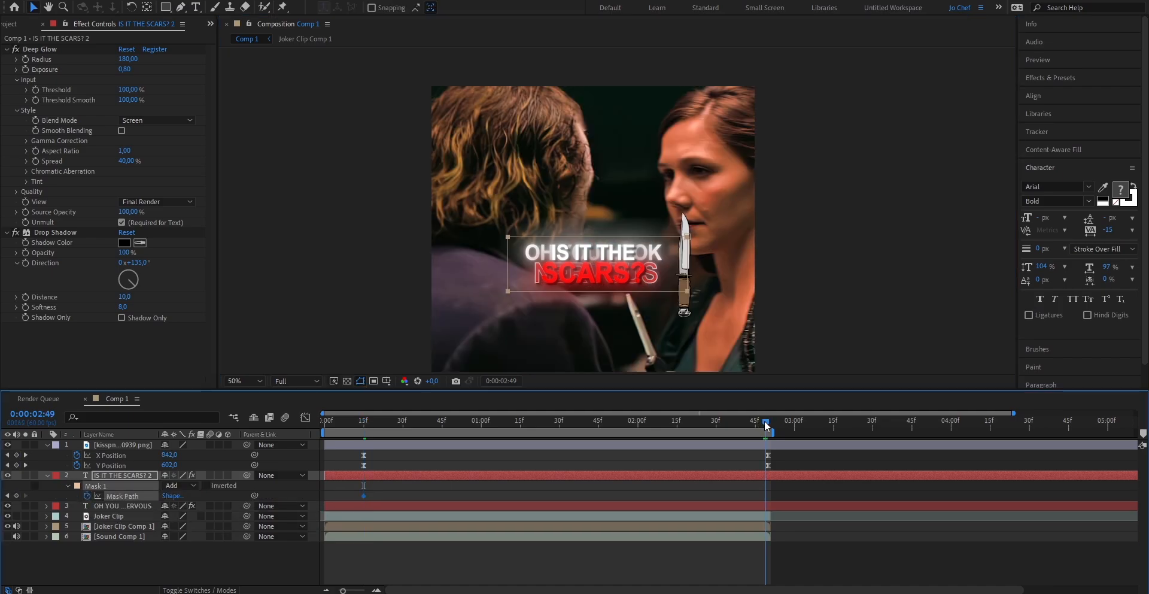
{"action": "left_click", "coordinate": [769, 420]}
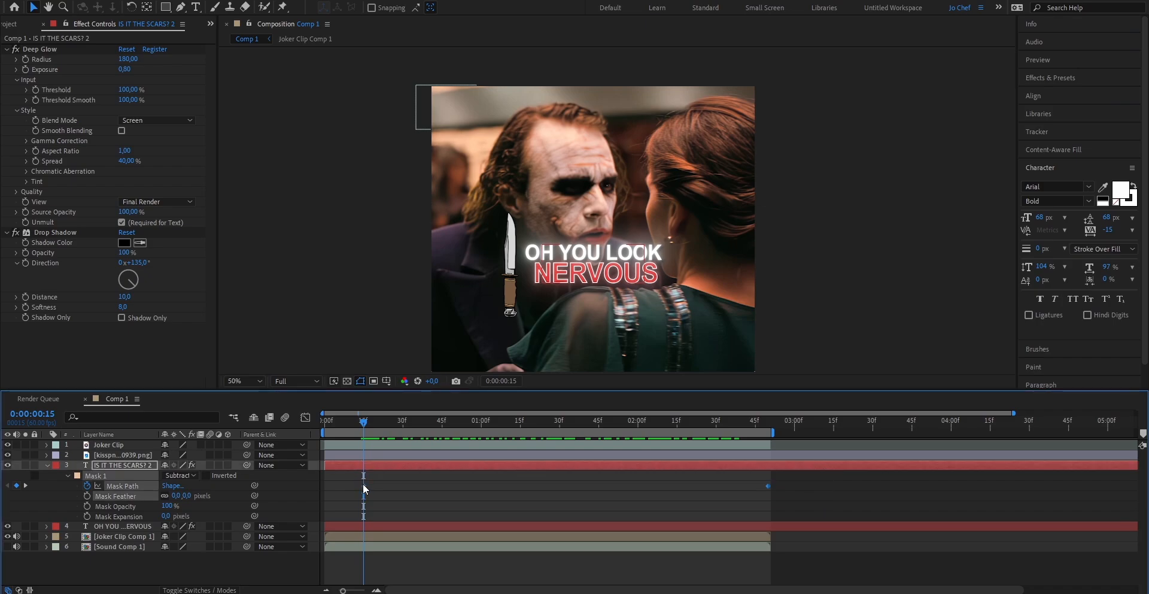
Apply Easy Ease to the Mask Path keyframes and view the speed curve in the Graph Editor
{"action": "right_click", "coordinate": [363, 487]}
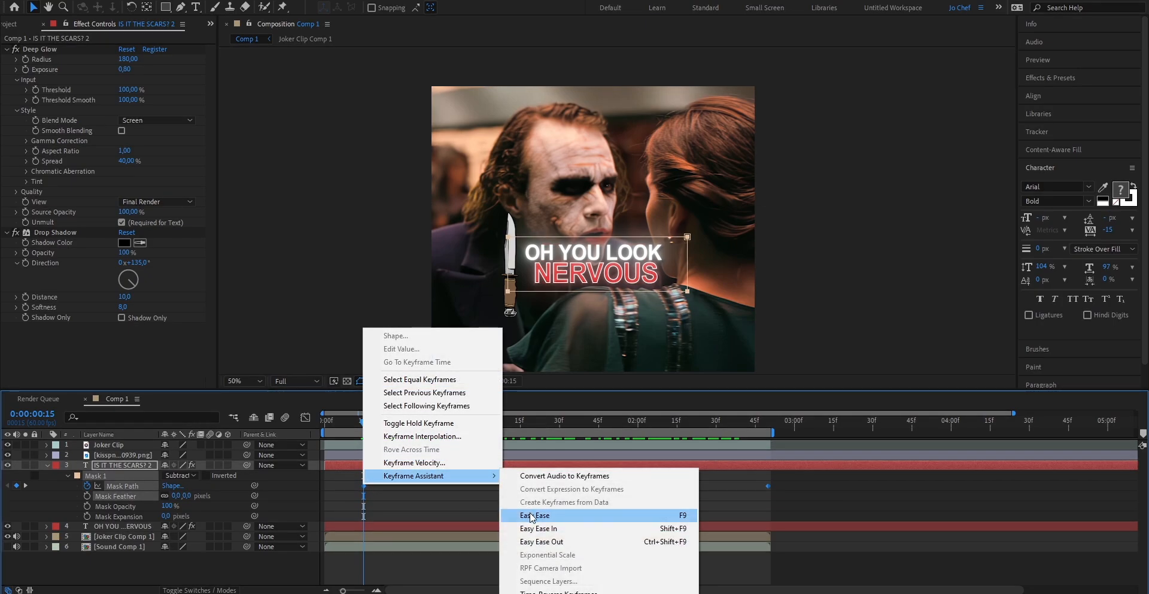
{"action": "left_click", "coordinate": [535, 514]}
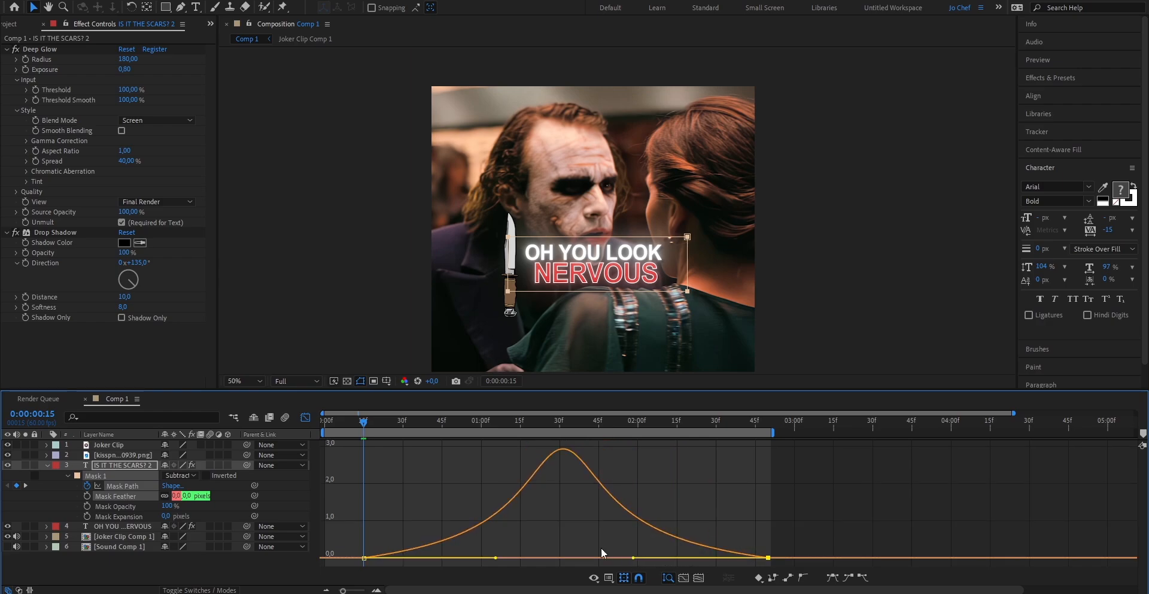
{"action": "mouse_move", "coordinate": [388, 432]}
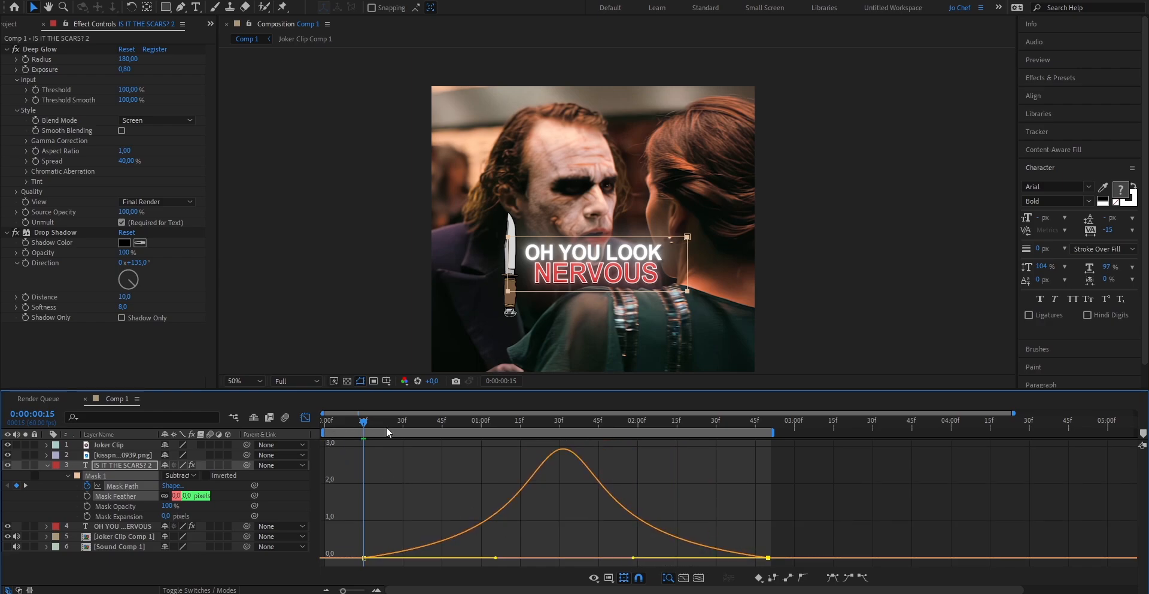
{"action": "mouse_move", "coordinate": [366, 428]}
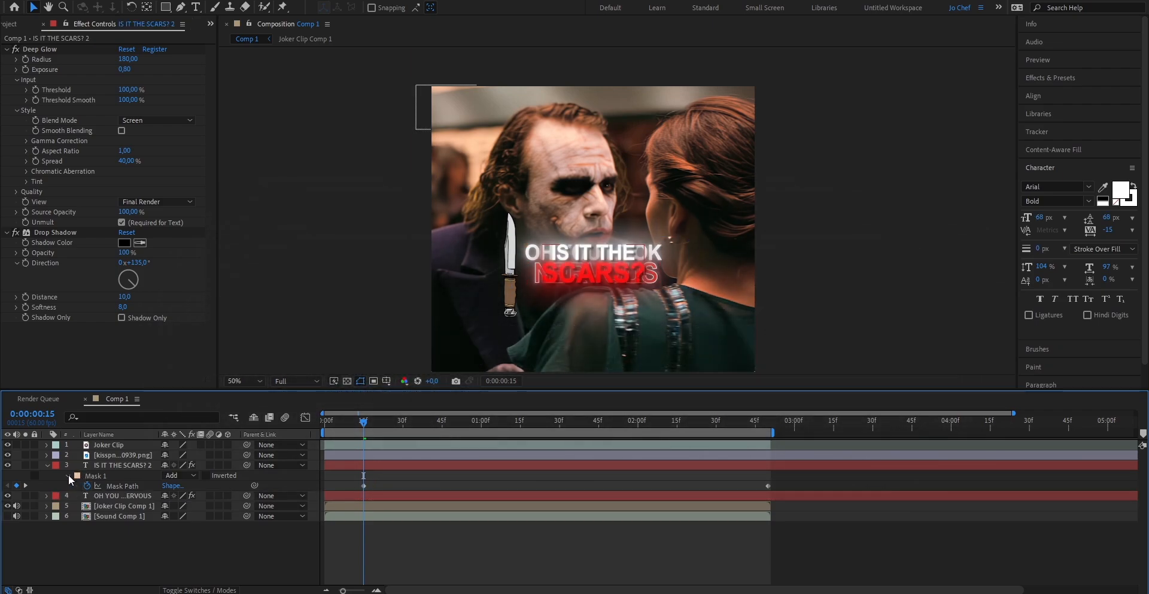
Collapse the layer properties, play back the caption swap and check the cut at 100% zoom
{"action": "left_click", "coordinate": [46, 485]}
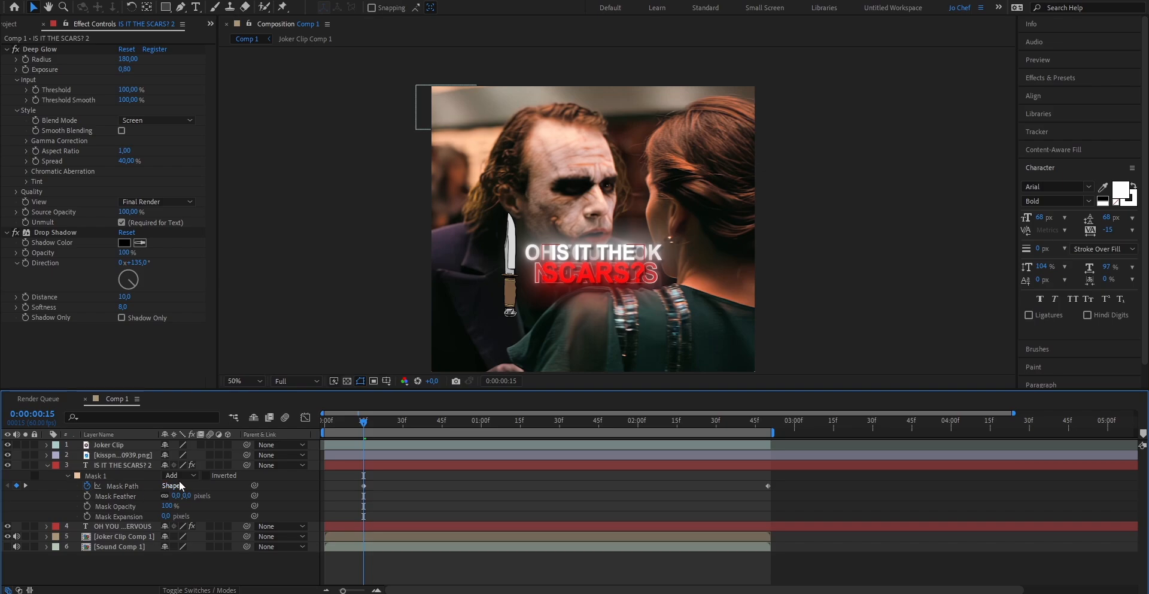
{"action": "left_click", "coordinate": [178, 475]}
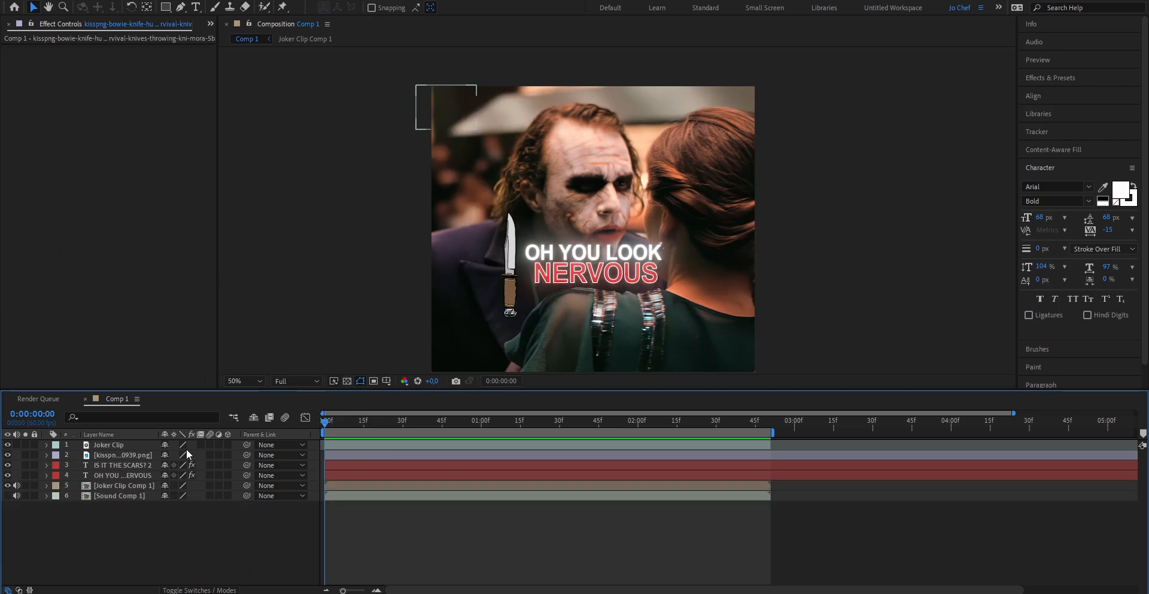
{"action": "left_click", "coordinate": [374, 420]}
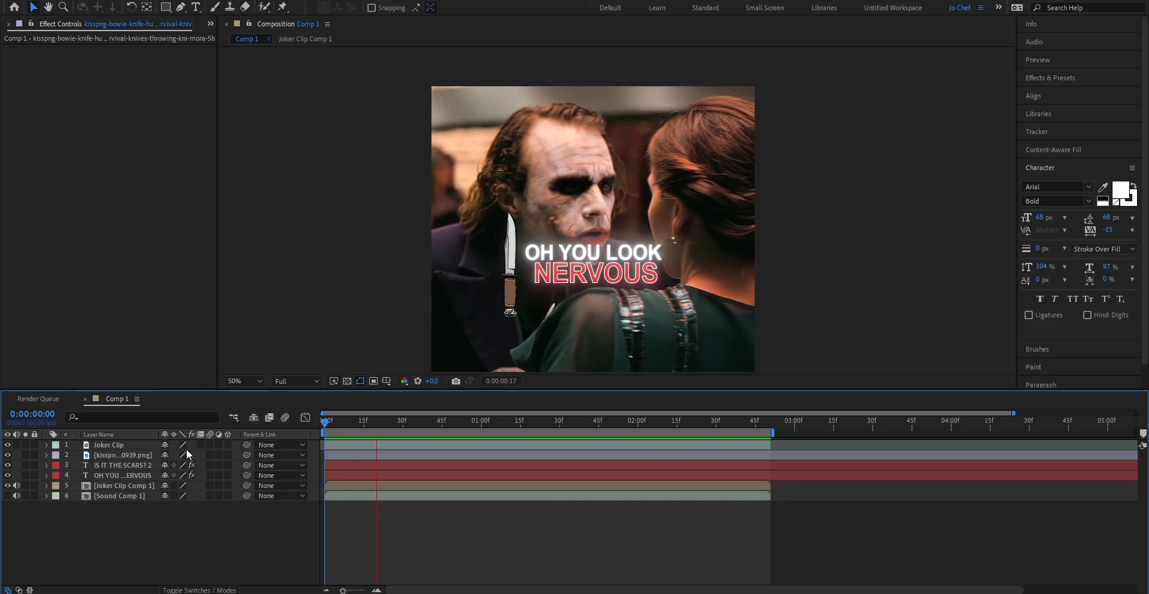
{"action": "left_click", "coordinate": [626, 420]}
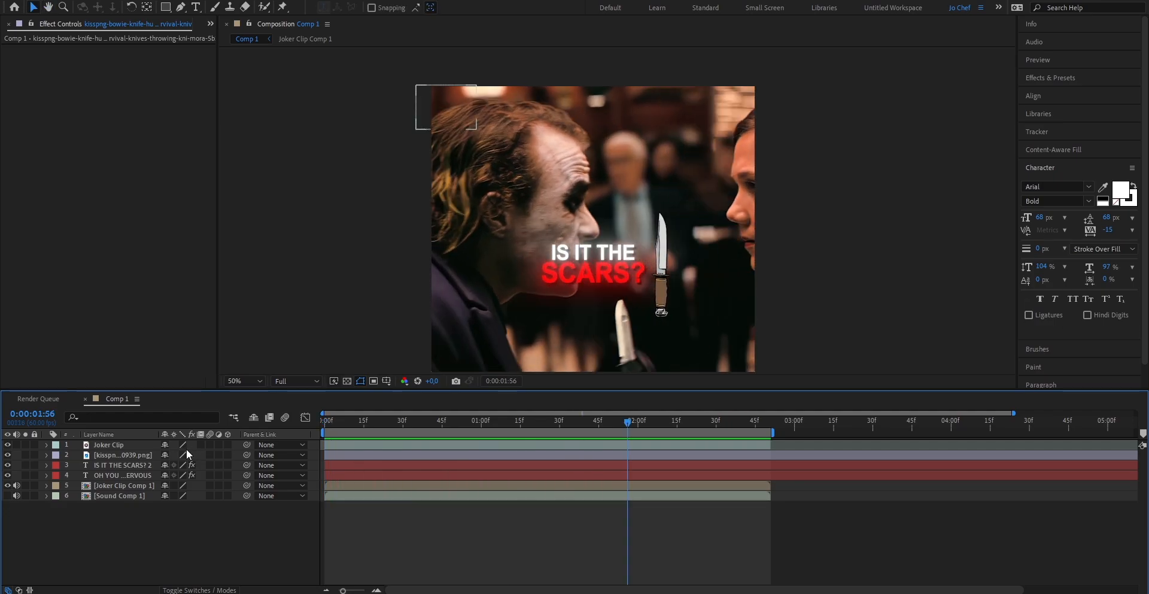
{"action": "left_click", "coordinate": [559, 420]}
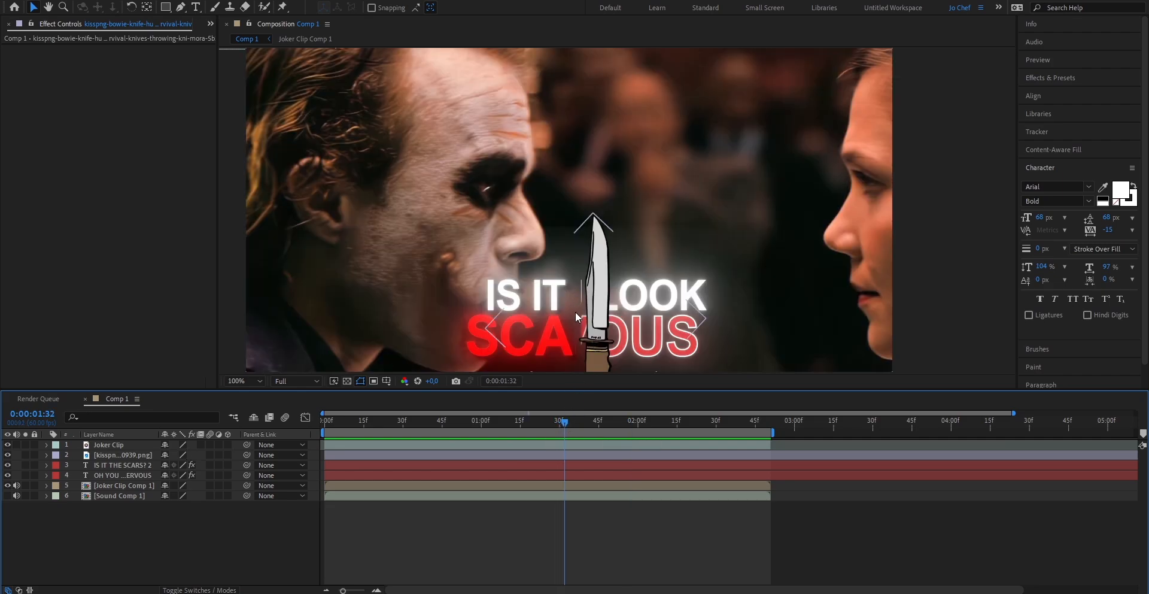
{"action": "left_click", "coordinate": [122, 454]}
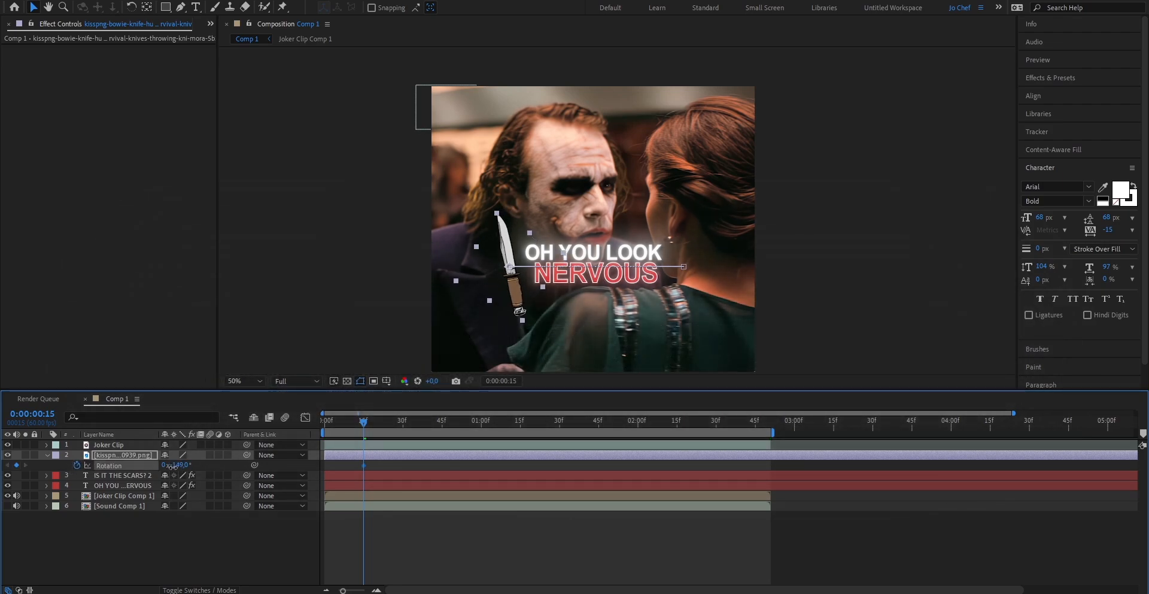
Keyframe the knife's Rotation, apply Easy Ease and lengthen the ease handles on its curve
{"action": "left_click", "coordinate": [768, 420]}
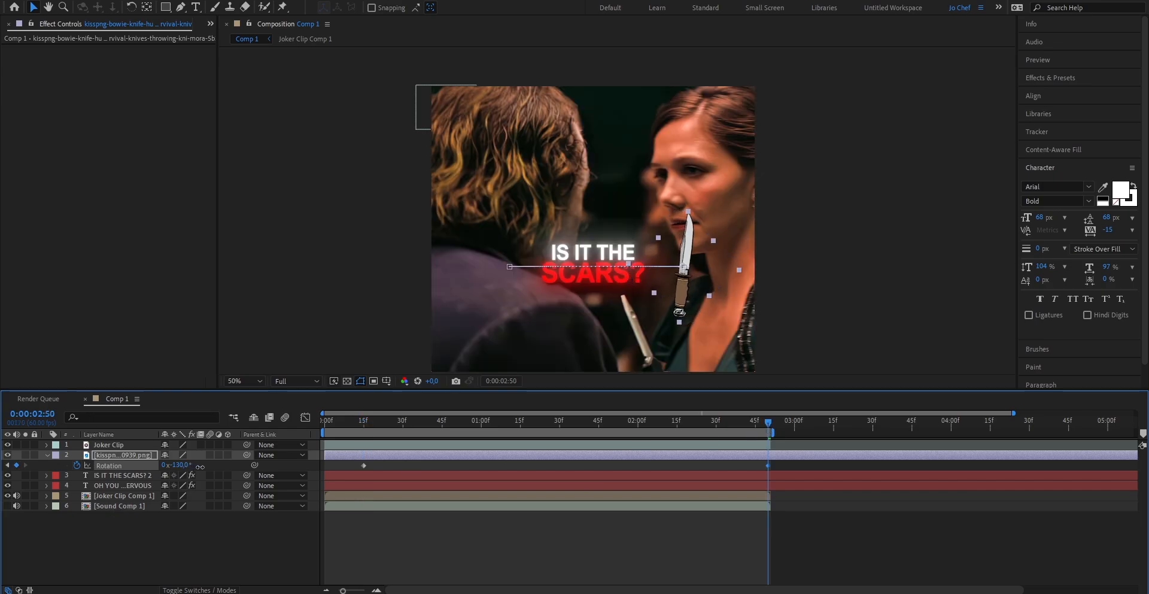
{"action": "right_click", "coordinate": [364, 465]}
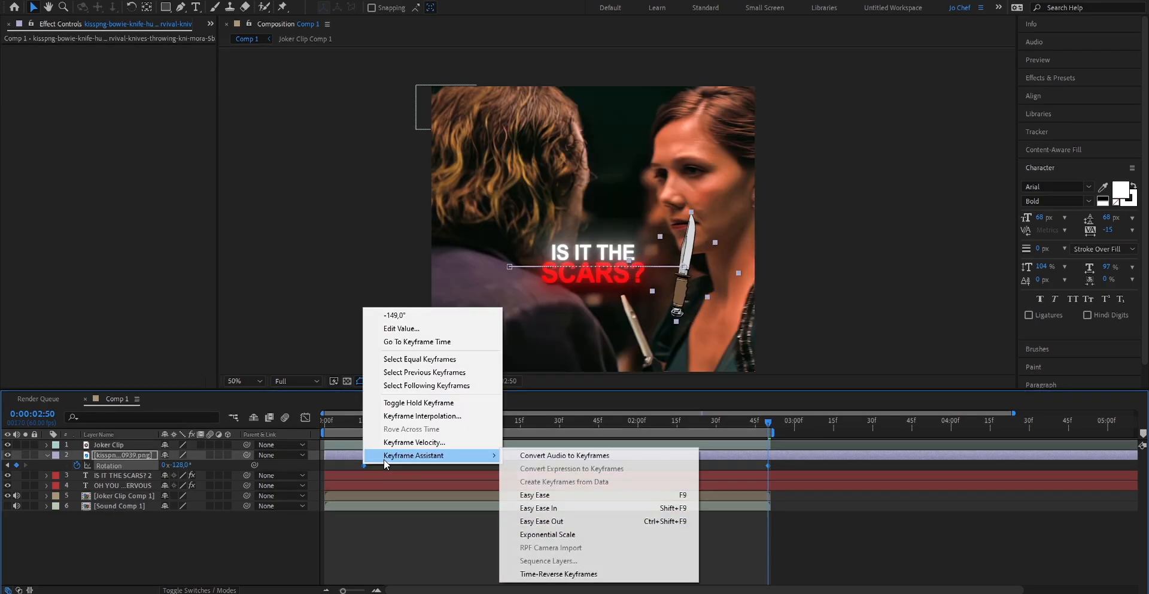
{"action": "left_click", "coordinate": [534, 494]}
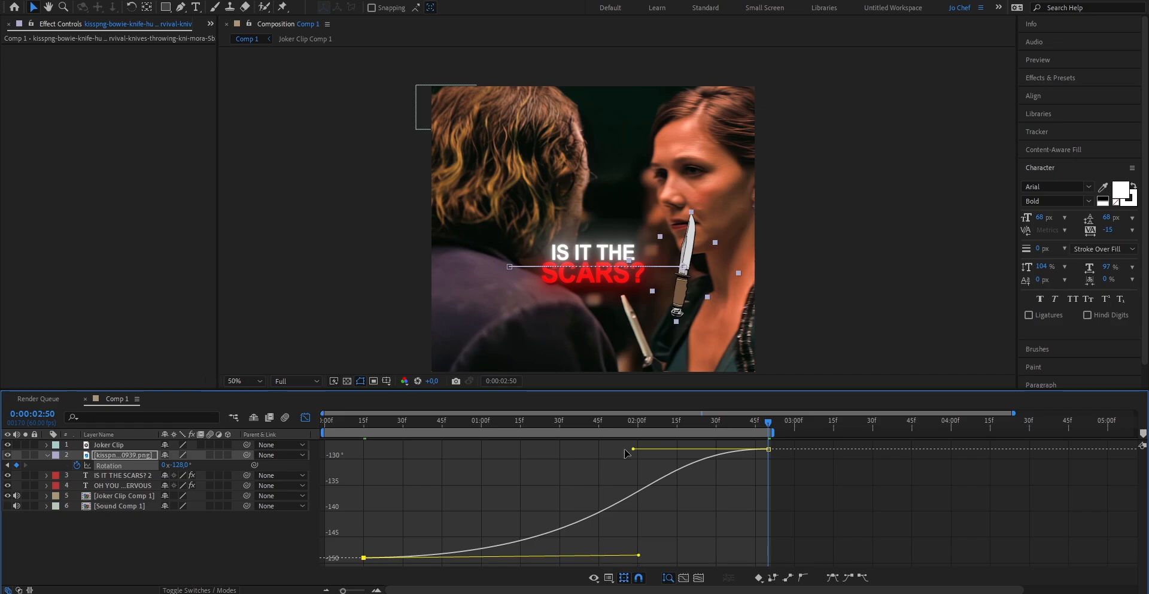
{"action": "left_click_drag", "start_coordinate": [632, 448], "coordinate": [517, 452]}
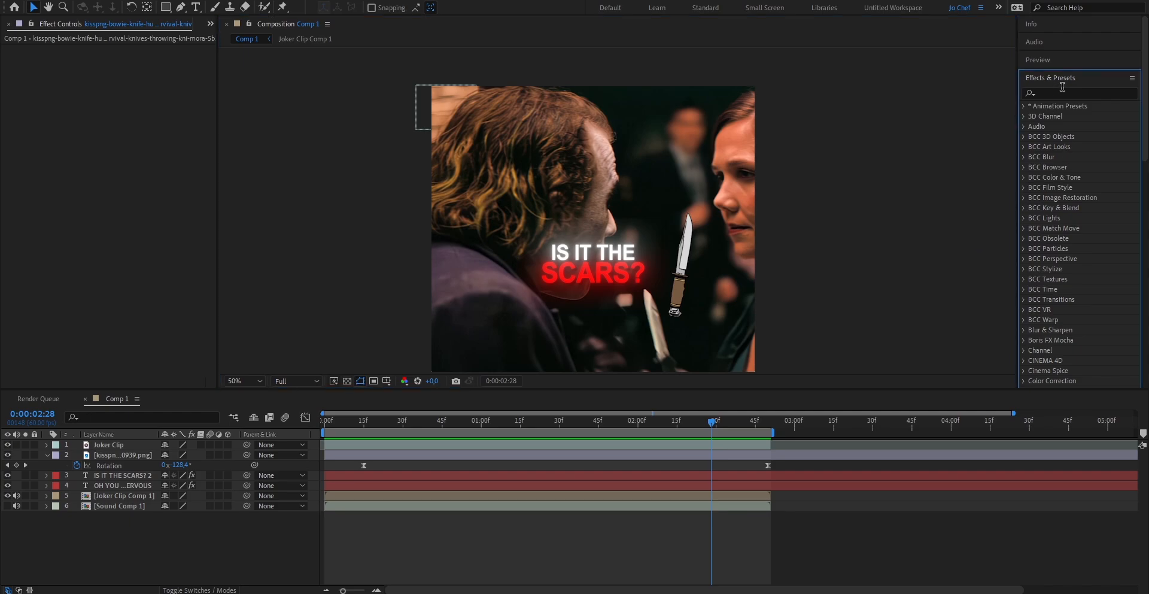
Apply CC Burn Film to the knife and keyframe Burn 100→0 at the start, 0→100 at the end
{"action": "type", "text": "cc burn"}
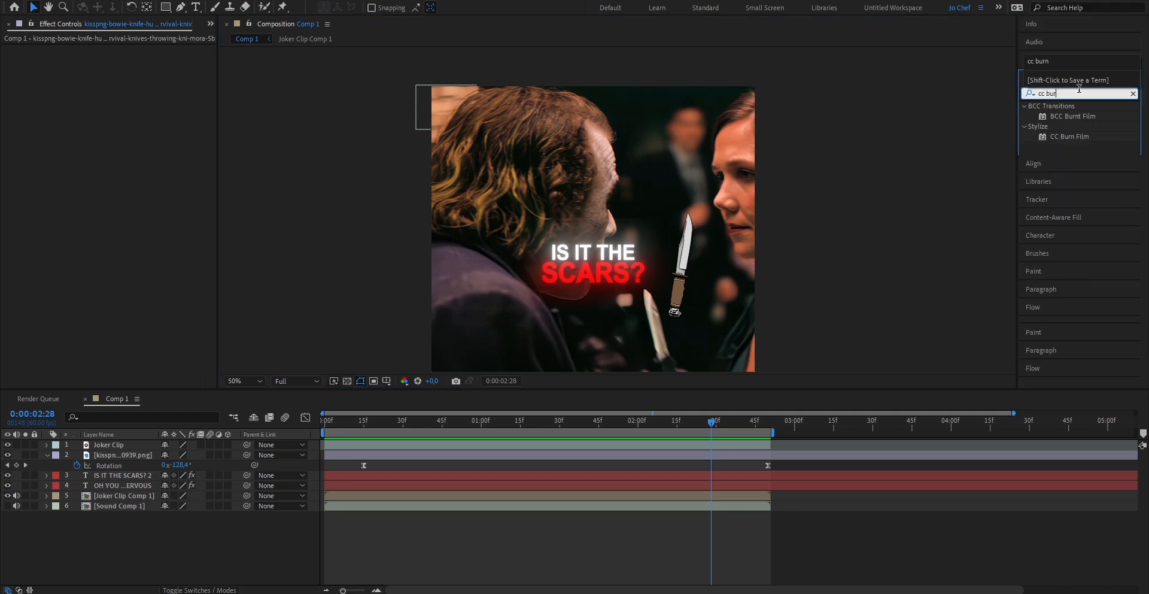
{"action": "double_click", "coordinate": [1070, 136]}
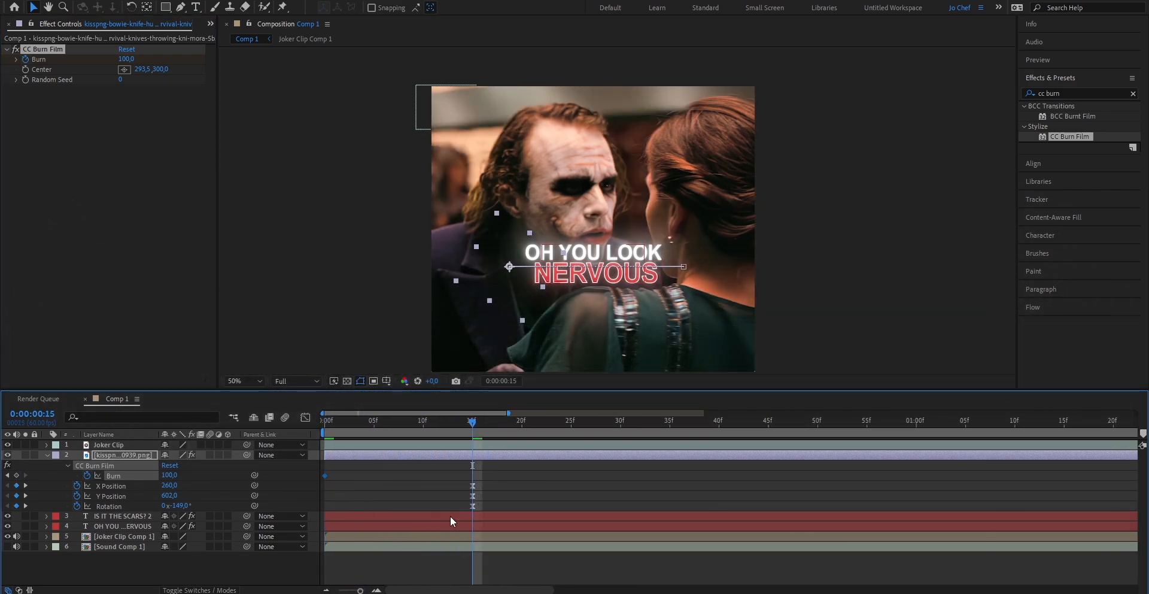
{"action": "double_click", "coordinate": [169, 476]}
{"action": "type", "text": "0"}
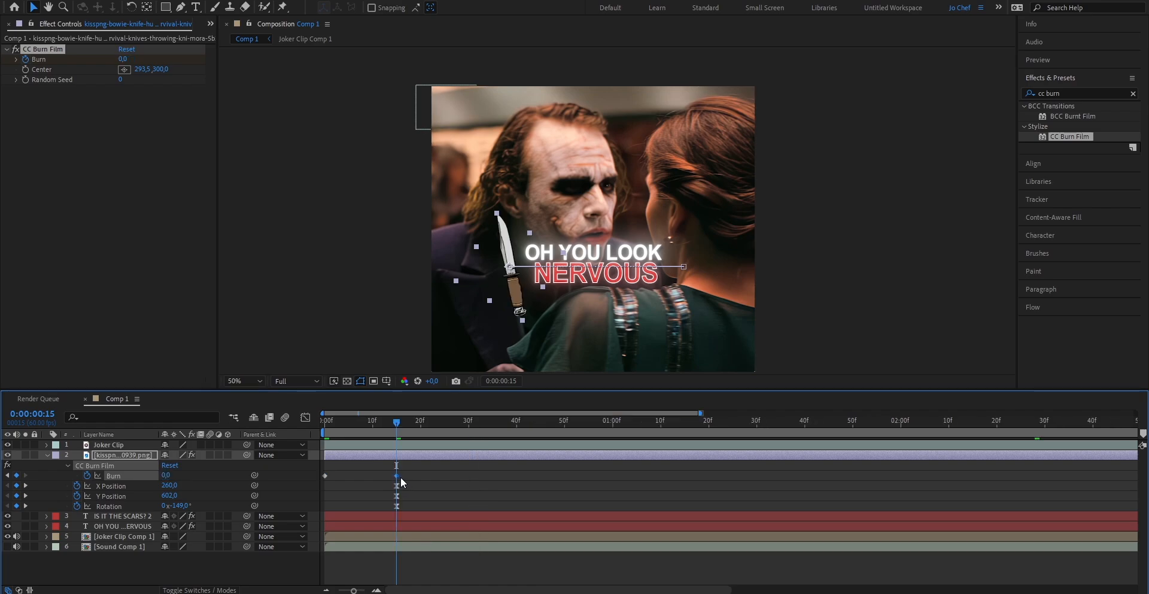
{"action": "left_click", "coordinate": [401, 420]}
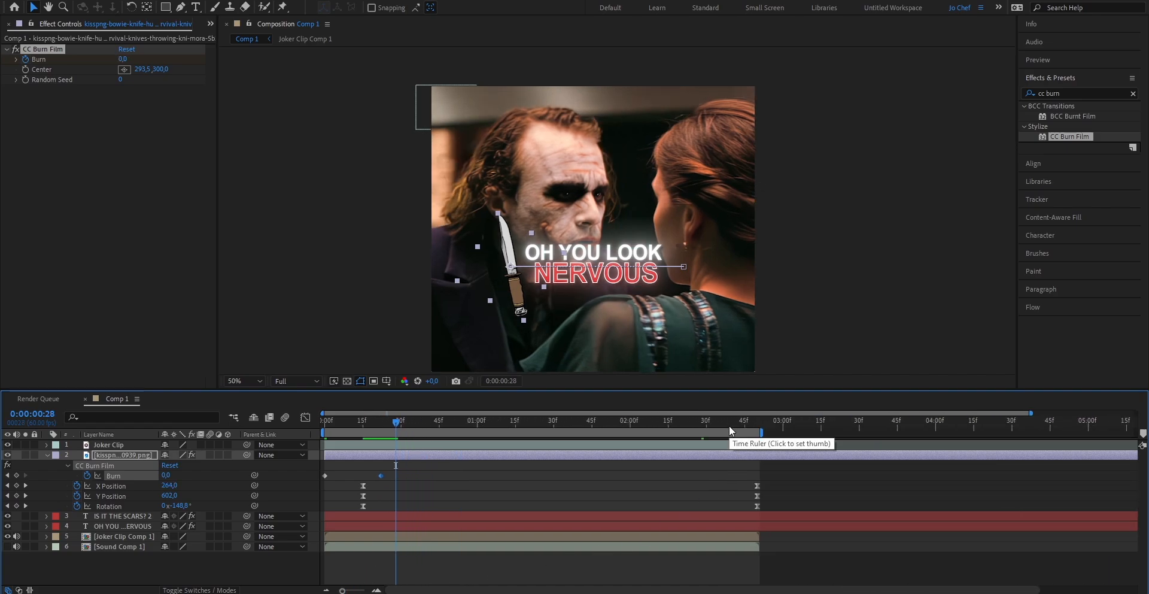
{"action": "left_click", "coordinate": [715, 420]}
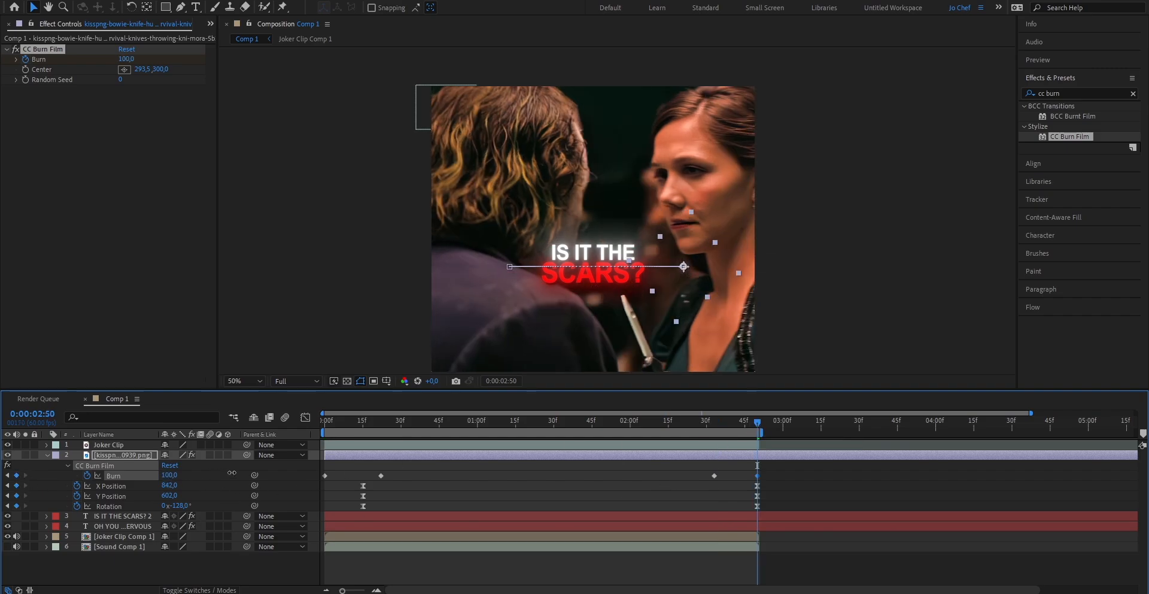
{"action": "left_click", "coordinate": [343, 420]}
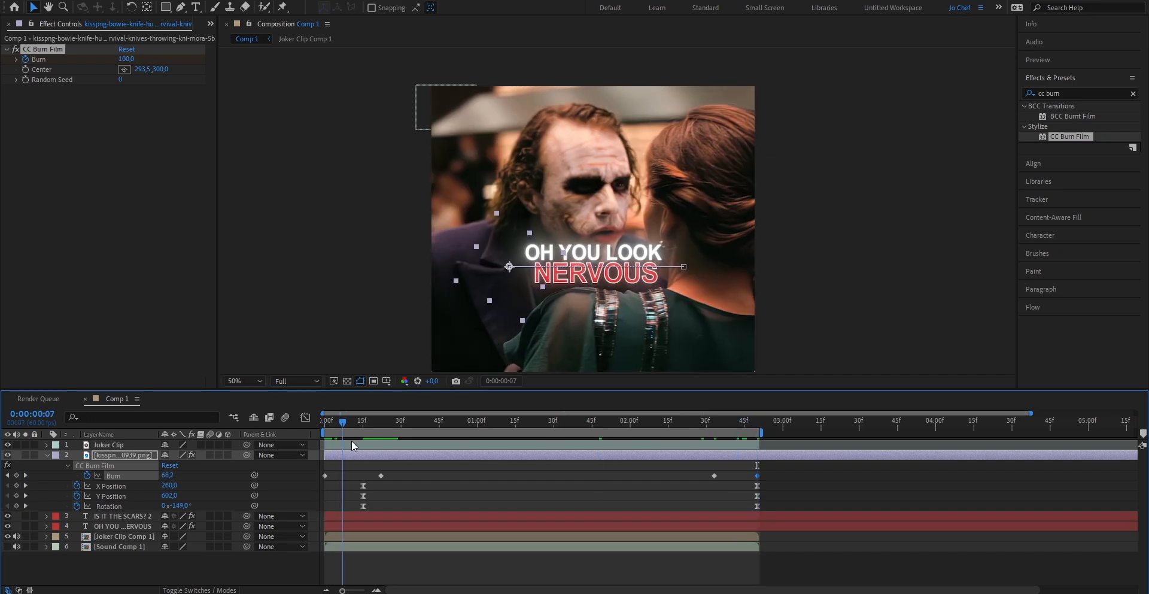